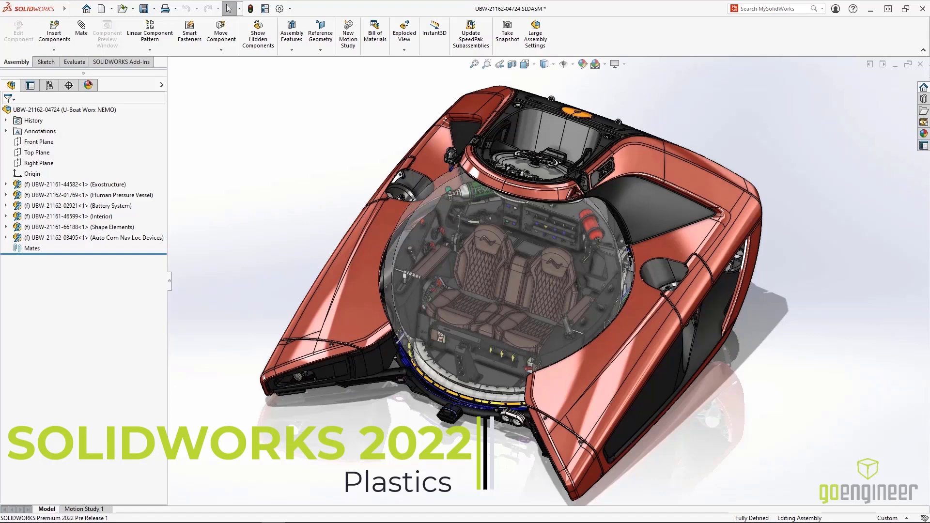
Isolate the hoist cover components and open the hoist cover part by itself.
{"action": "left_click", "coordinate": [486, 64]}
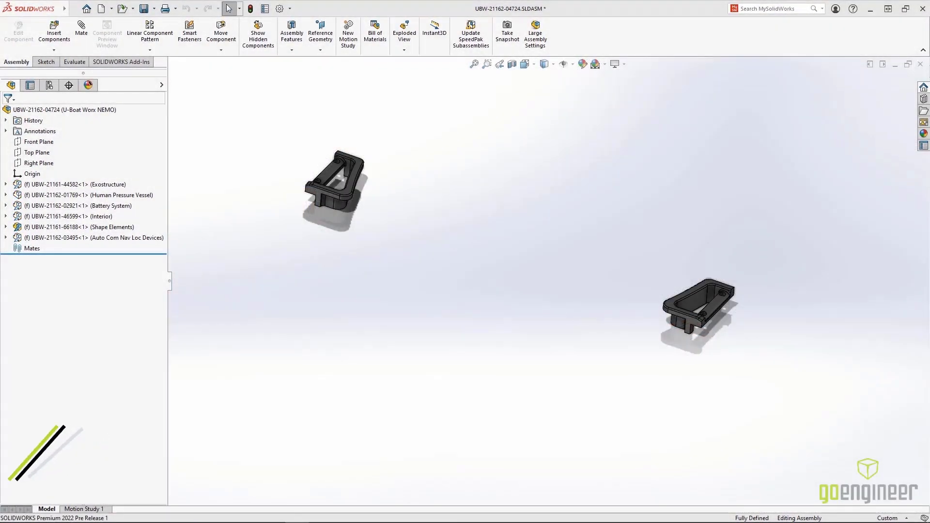
{"action": "left_click", "coordinate": [486, 63]}
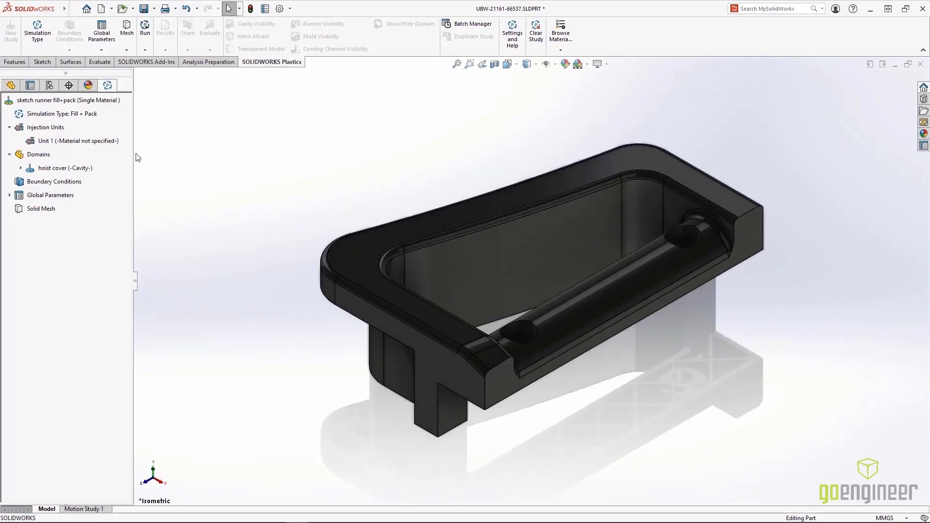
Assign DuPont Delrin 500 from the POM section of the Plastics Database to Unit 1.
{"action": "left_click", "coordinate": [77, 141]}
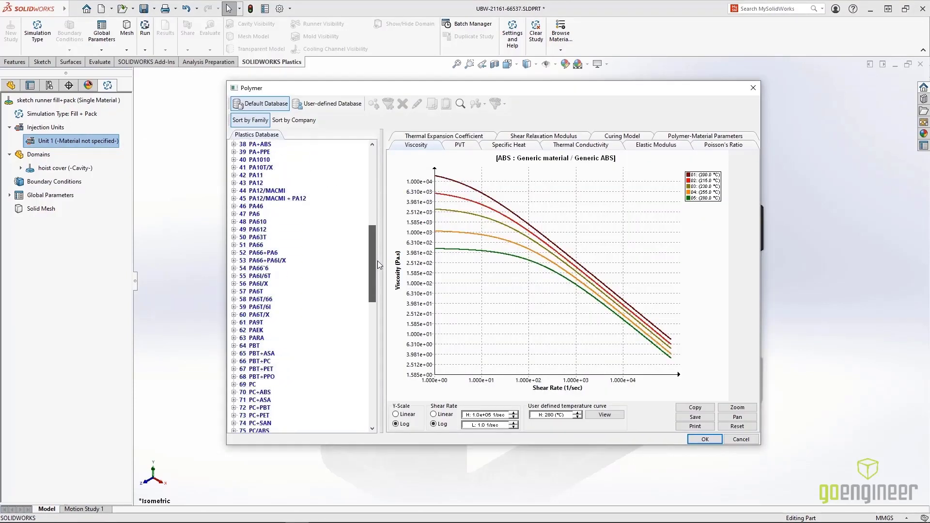
{"action": "scroll", "scroll_direction": "down", "scroll_amount": 3}
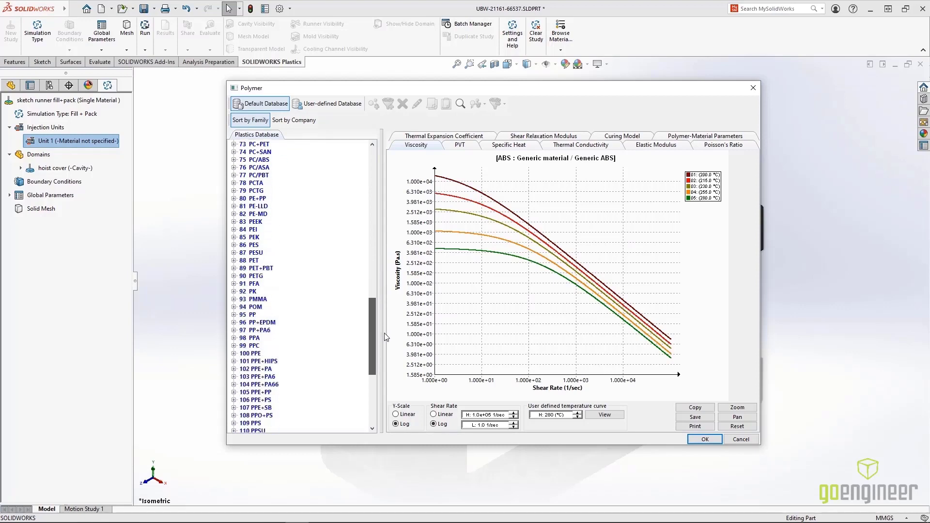
{"action": "scroll", "scroll_direction": "down", "scroll_amount": 3}
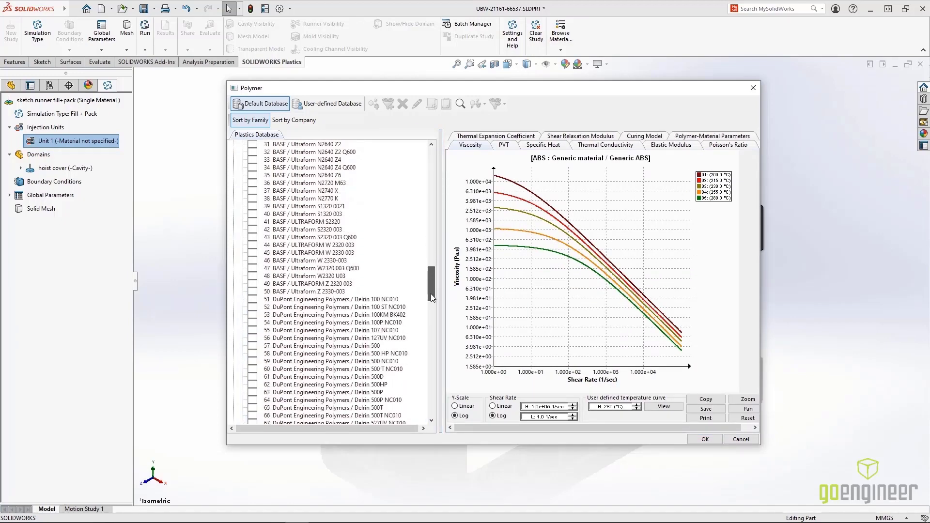
{"action": "scroll", "scroll_direction": "down", "scroll_amount": 3}
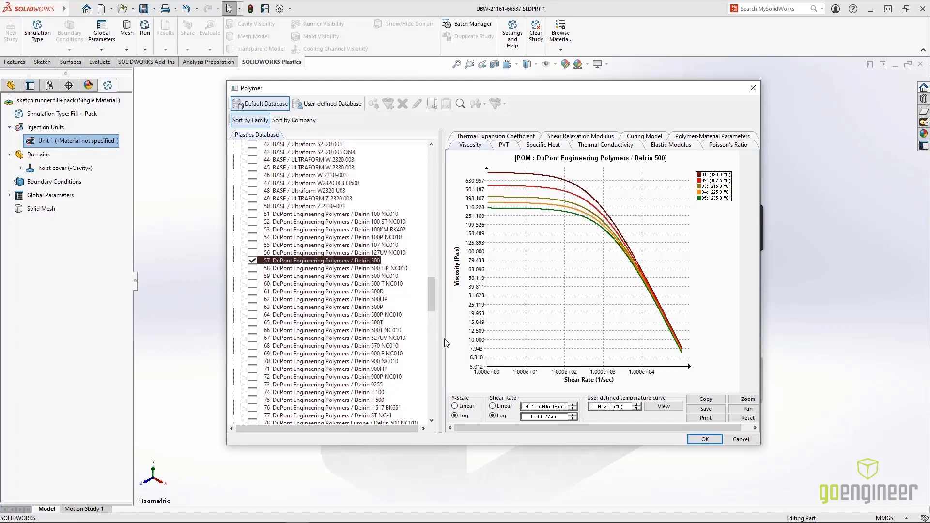
{"action": "left_click", "coordinate": [704, 439]}
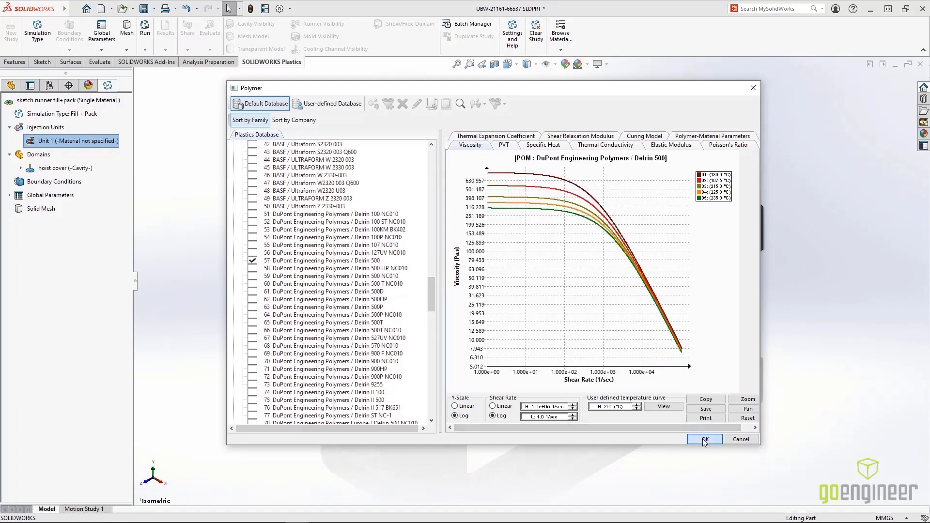
{"action": "left_click", "coordinate": [703, 438]}
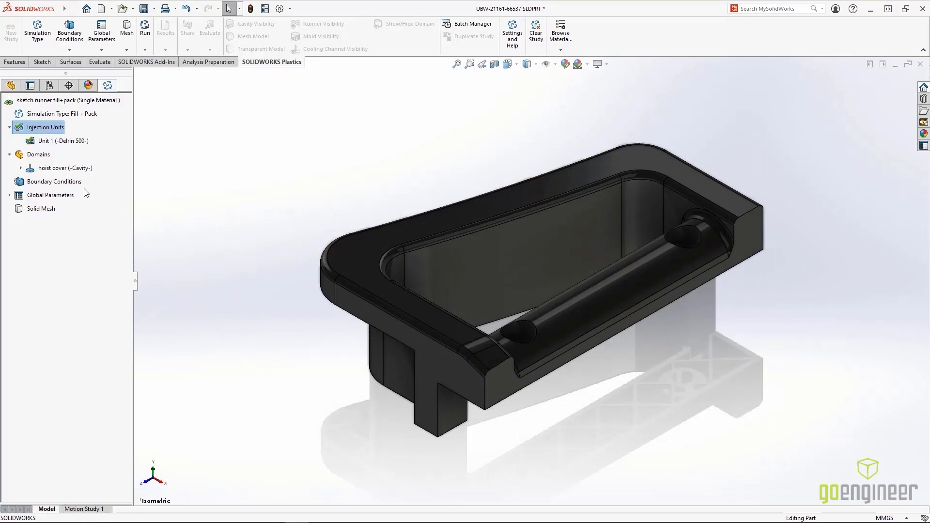
Preview the Injection Location Advisor's suggested injection location results.
{"action": "left_click", "coordinate": [54, 181]}
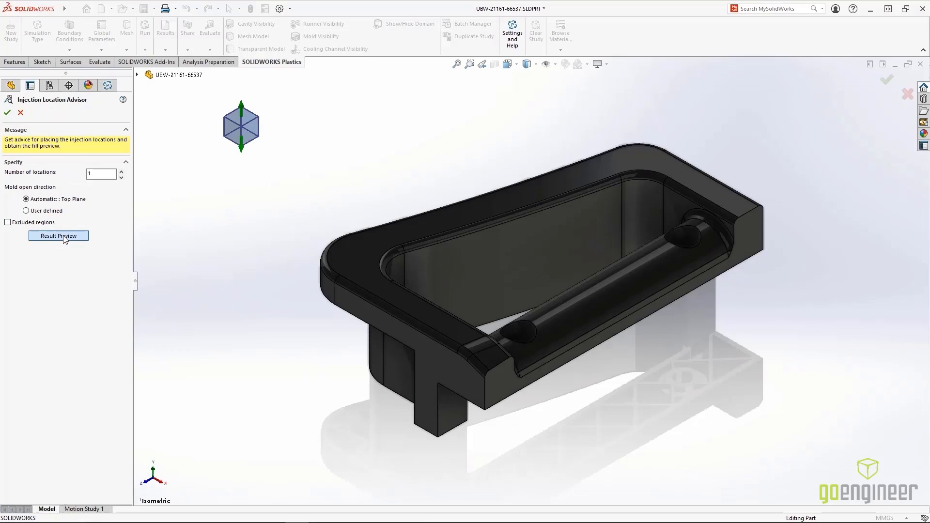
{"action": "left_click", "coordinate": [58, 235]}
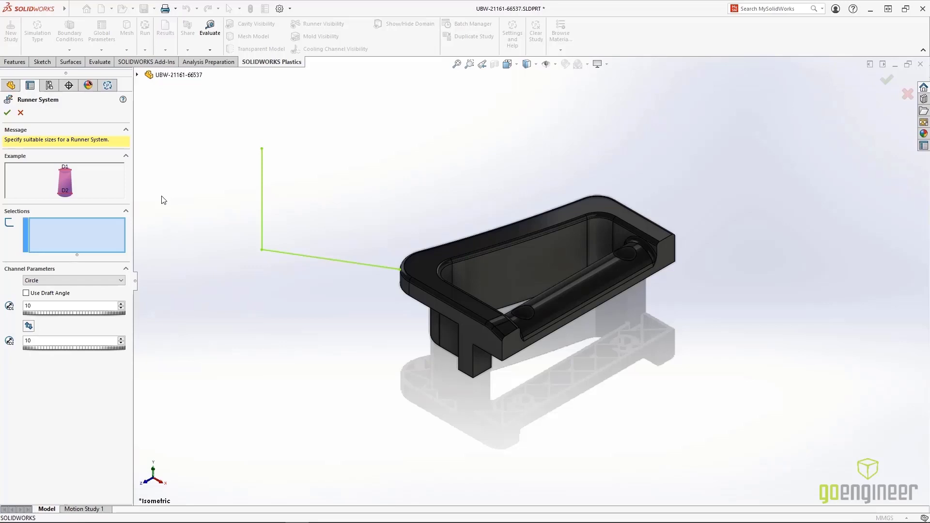
Run a tapered 6–8 diameter circular runner along the horizontal line and vertical sprue.
{"action": "left_click", "coordinate": [329, 261]}
{"action": "type", "text": "6"}
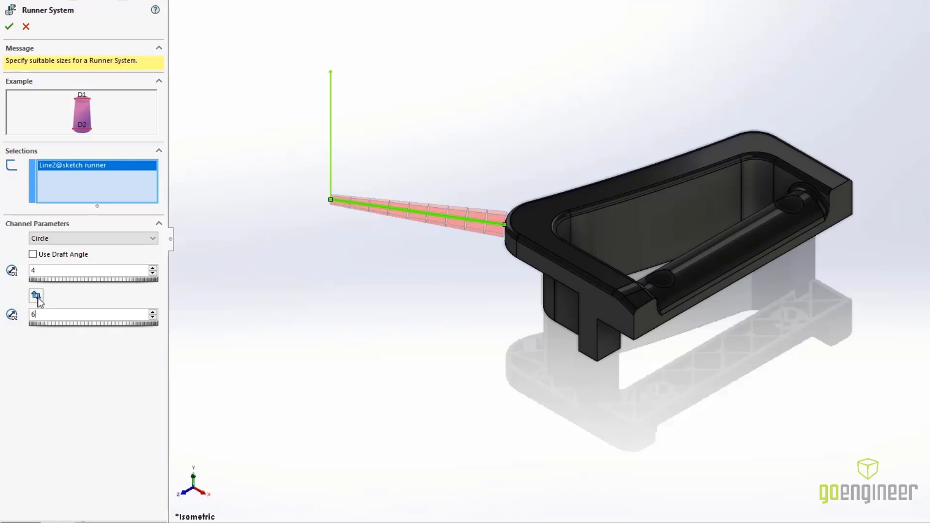
{"action": "left_click", "coordinate": [36, 296]}
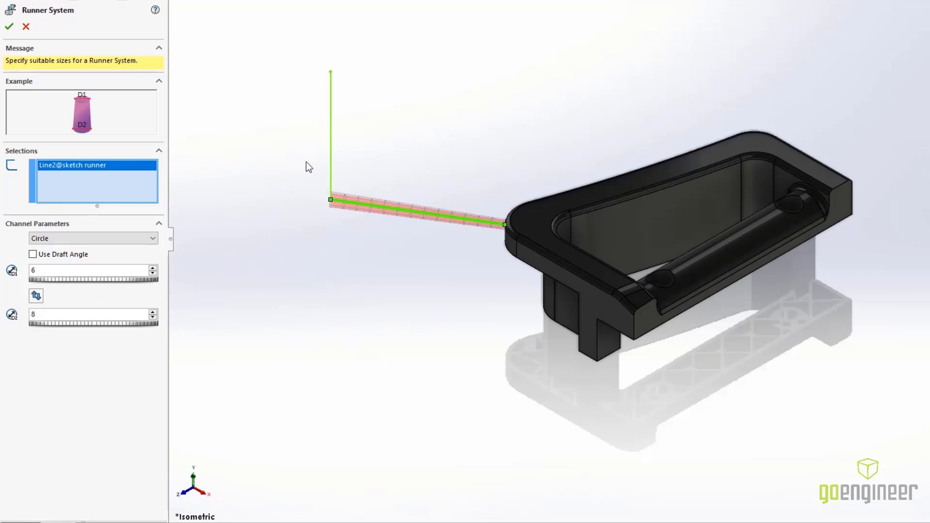
{"action": "left_click", "coordinate": [330, 130]}
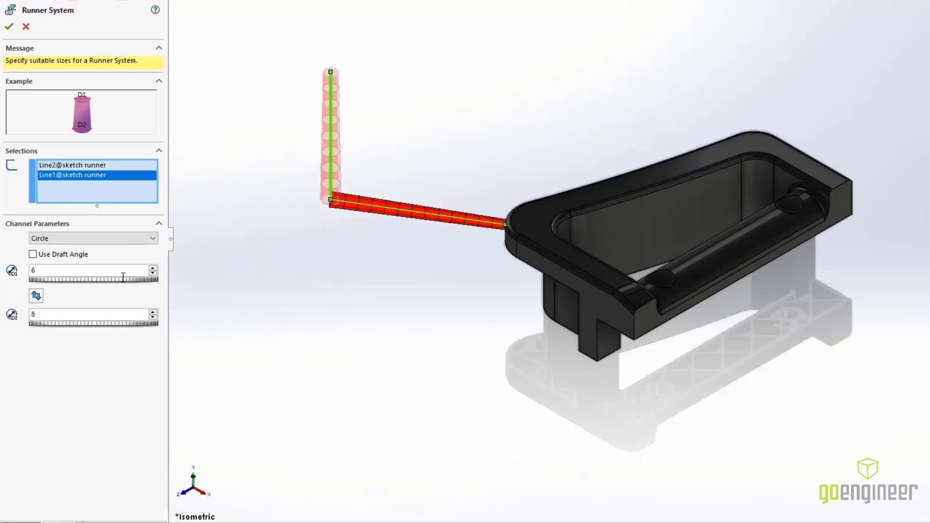
{"action": "left_click", "coordinate": [36, 296]}
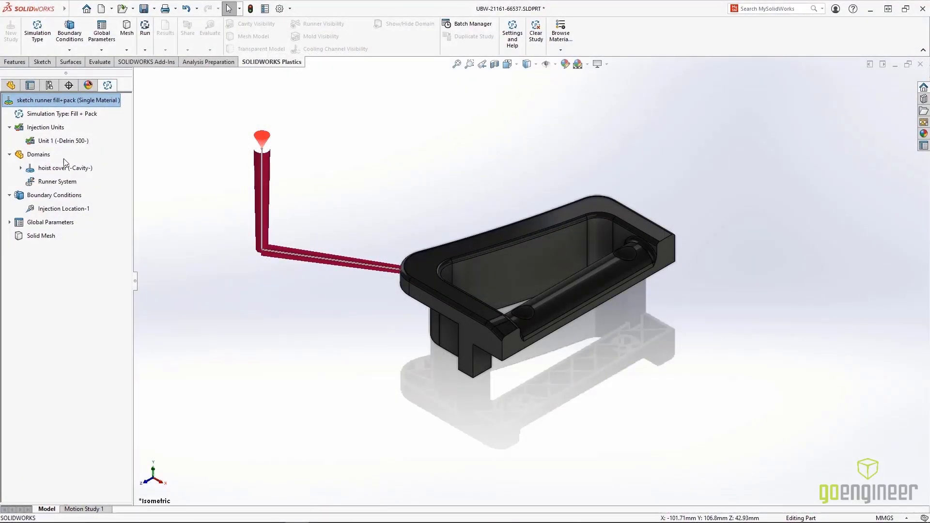
{"action": "right_click", "coordinate": [54, 196]}
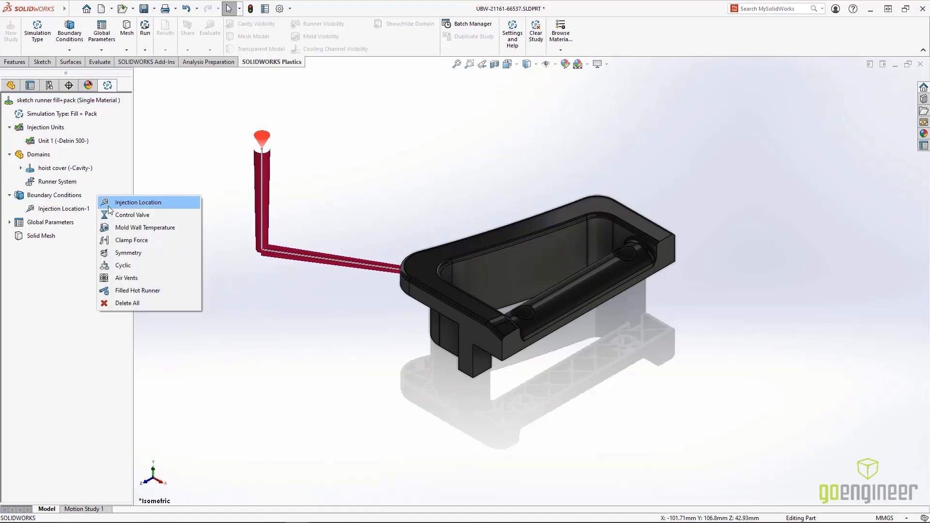
{"action": "left_click", "coordinate": [127, 252]}
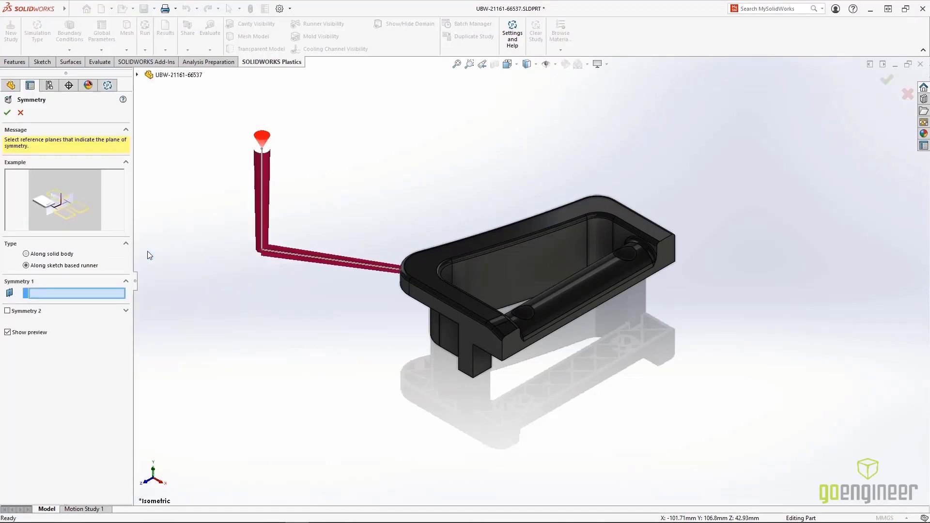
{"action": "left_click", "coordinate": [137, 74]}
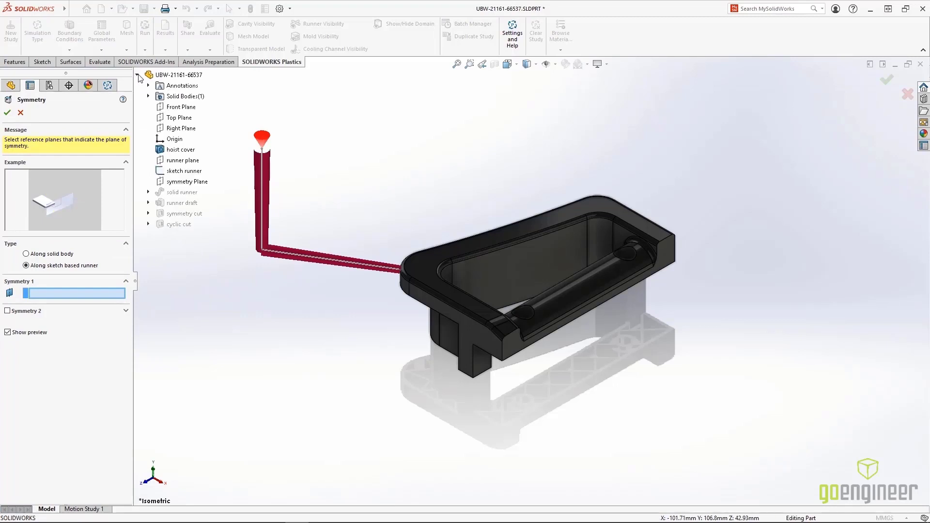
{"action": "left_click", "coordinate": [187, 182]}
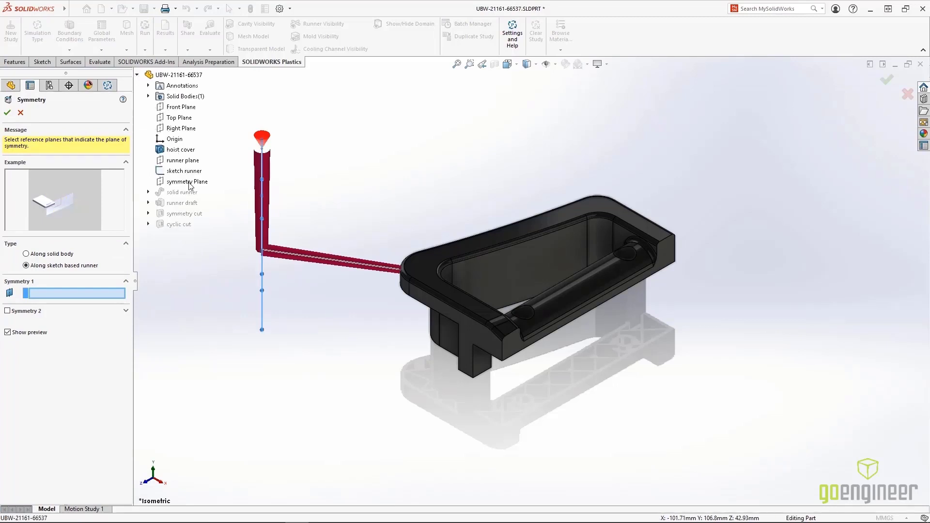
{"action": "left_click", "coordinate": [186, 182]}
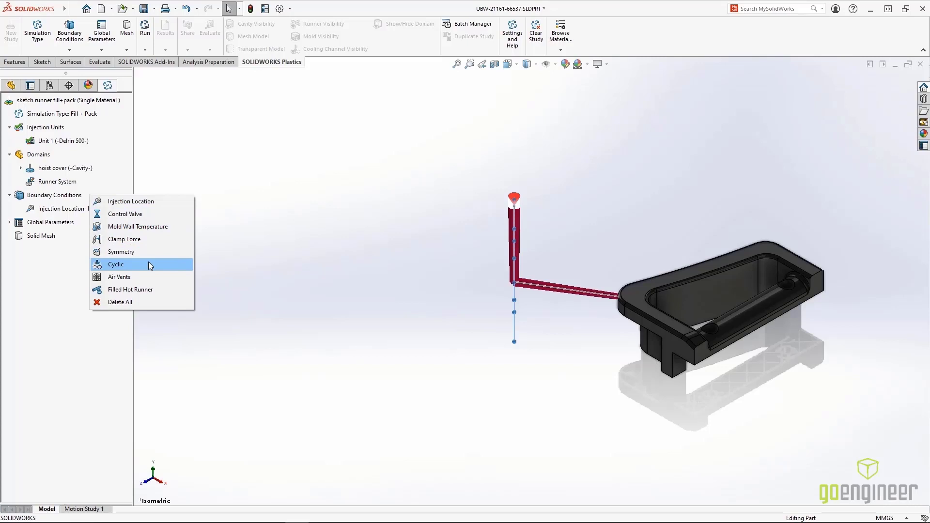
Start a cyclic boundary condition and preview it along the sketch runner with 2 instances.
{"action": "left_click", "coordinate": [117, 264]}
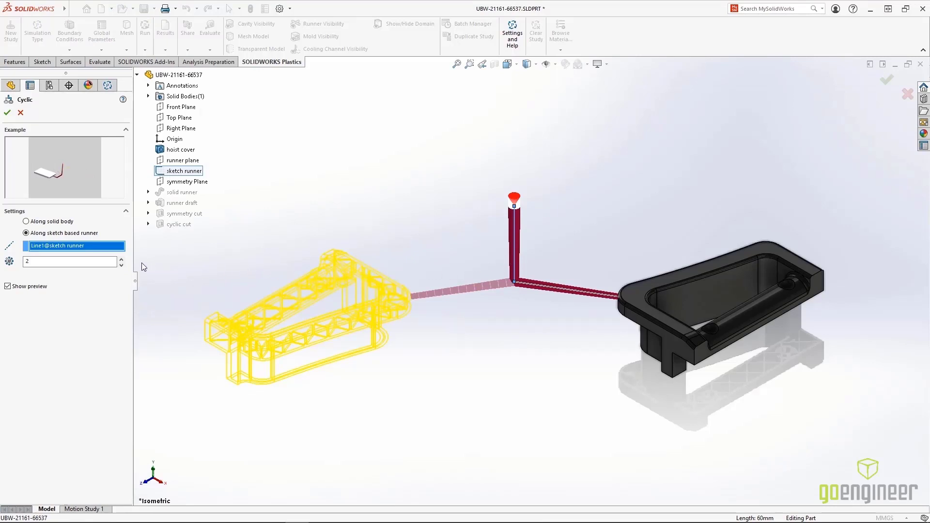
{"action": "left_click", "coordinate": [121, 259]}
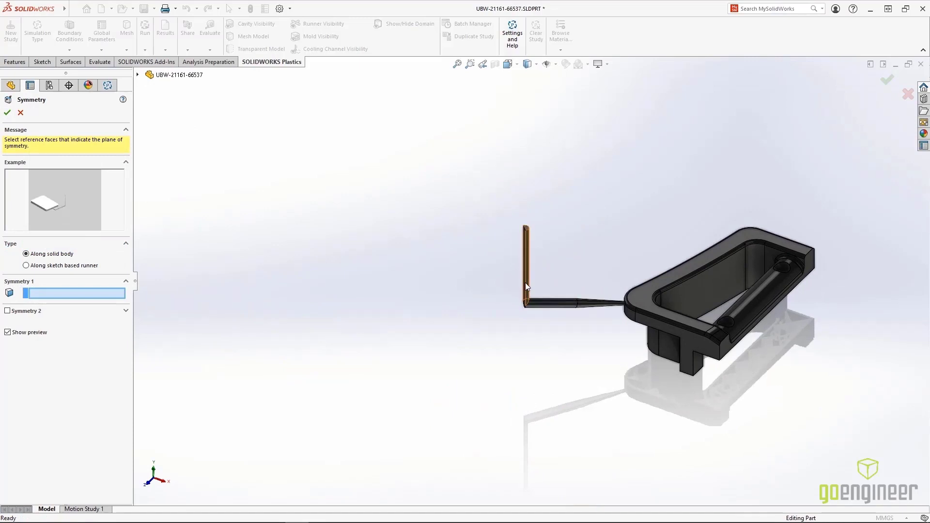
Add a cyclic boundary condition using the sprue edge as its axis.
{"action": "left_click", "coordinate": [524, 267]}
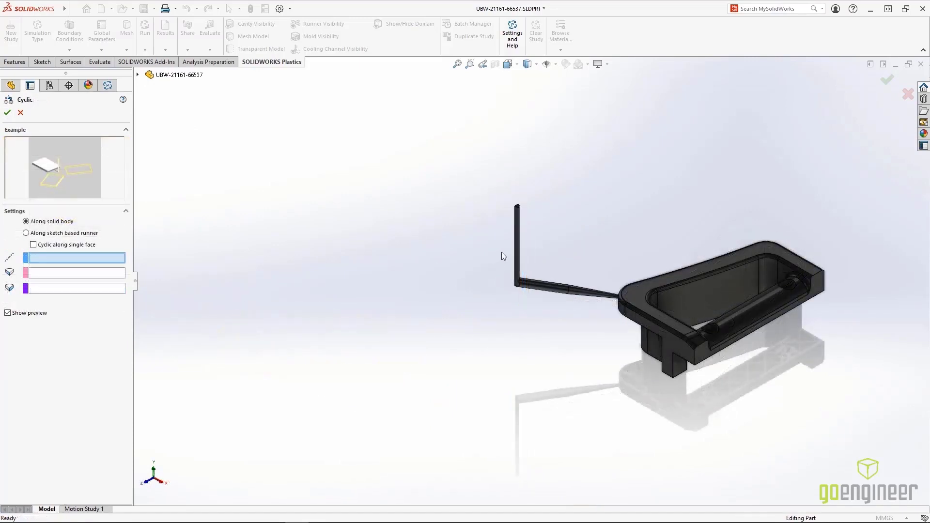
{"action": "left_click", "coordinate": [517, 243]}
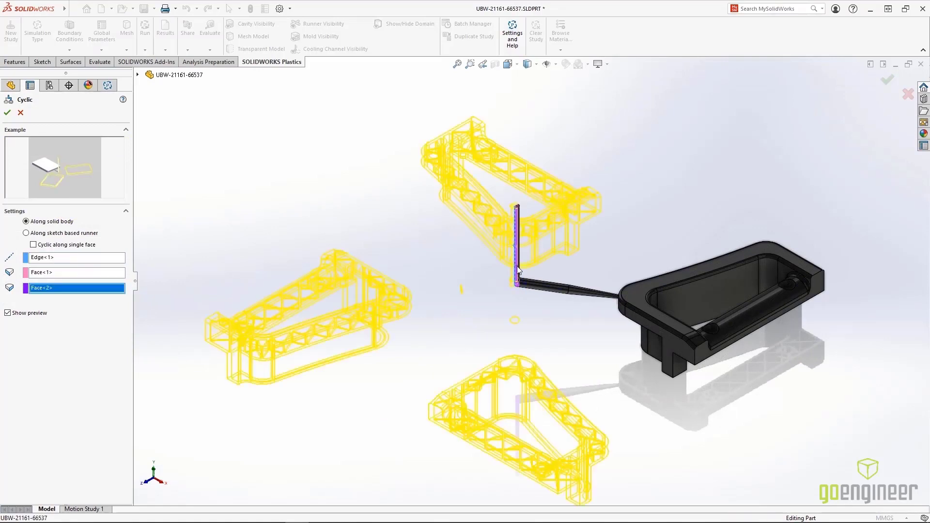
{"action": "left_click", "coordinate": [7, 113]}
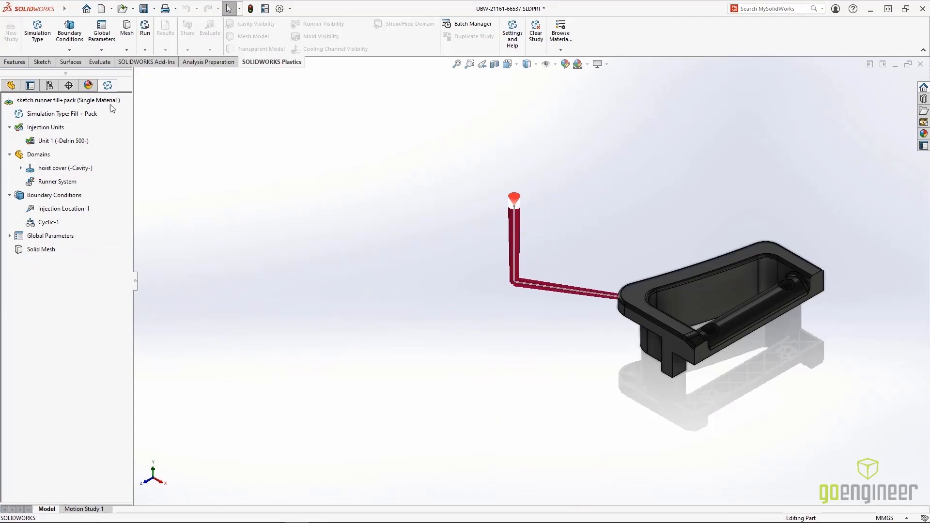
Run the Fill + Pack analysis and animate the symmetric fill-time results.
{"action": "right_click", "coordinate": [65, 100]}
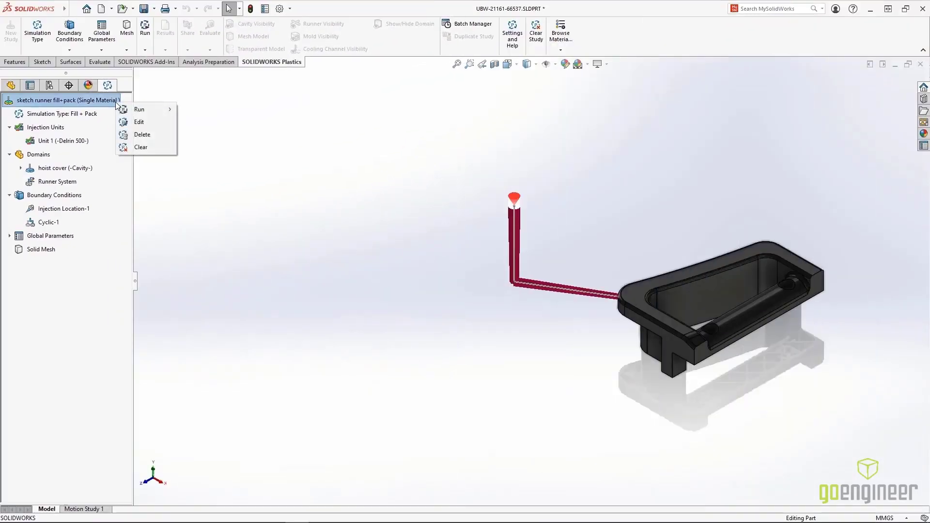
{"action": "mouse_move", "coordinate": [139, 109]}
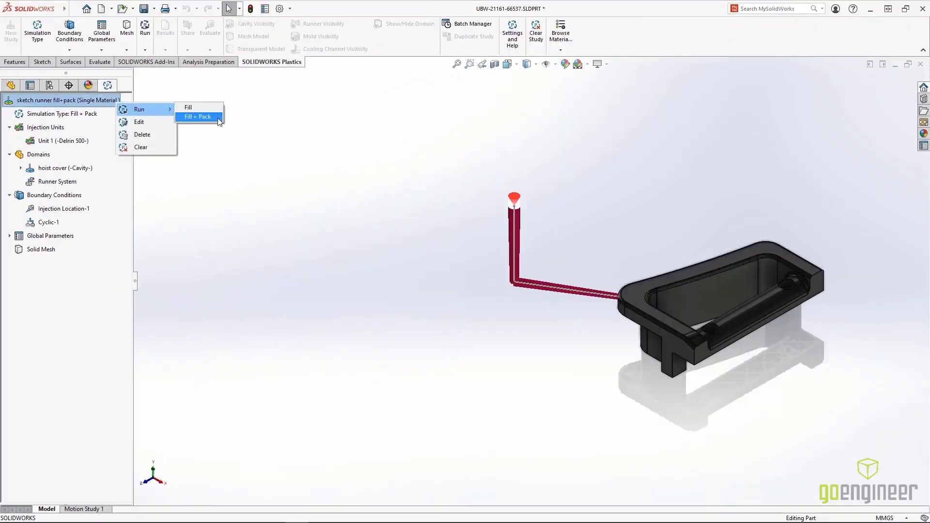
{"action": "left_click", "coordinate": [198, 117]}
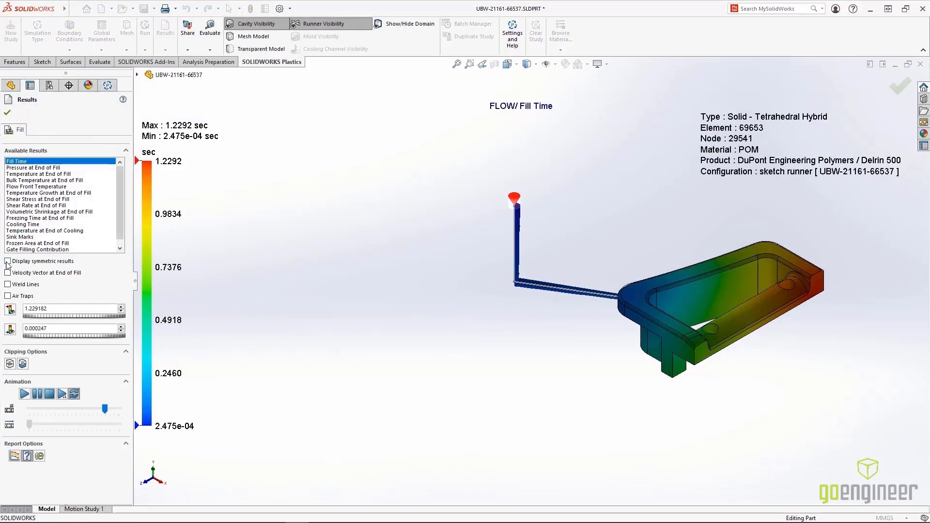
{"action": "left_click", "coordinate": [8, 261]}
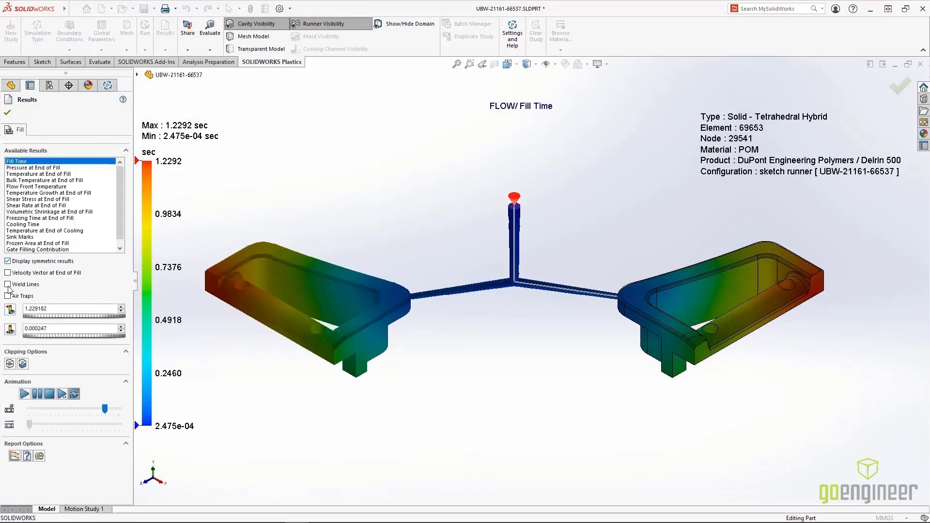
{"action": "left_click", "coordinate": [25, 393]}
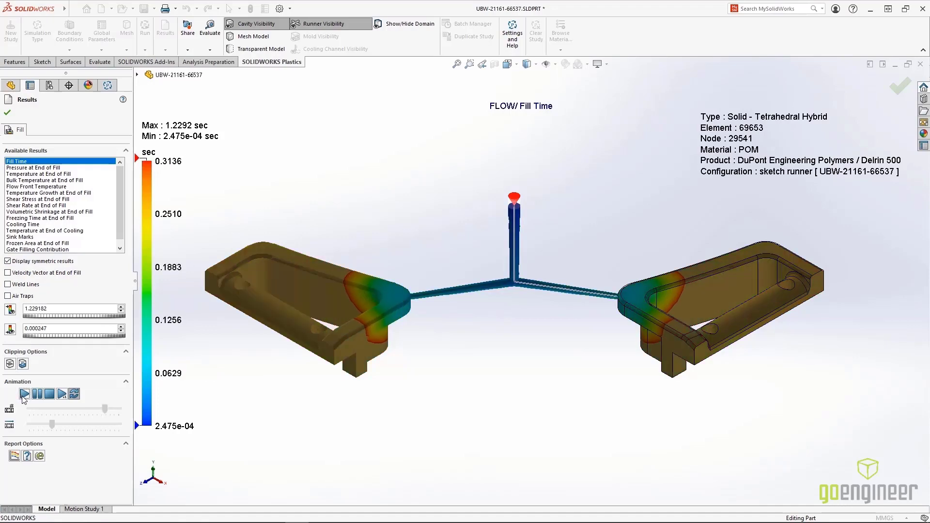